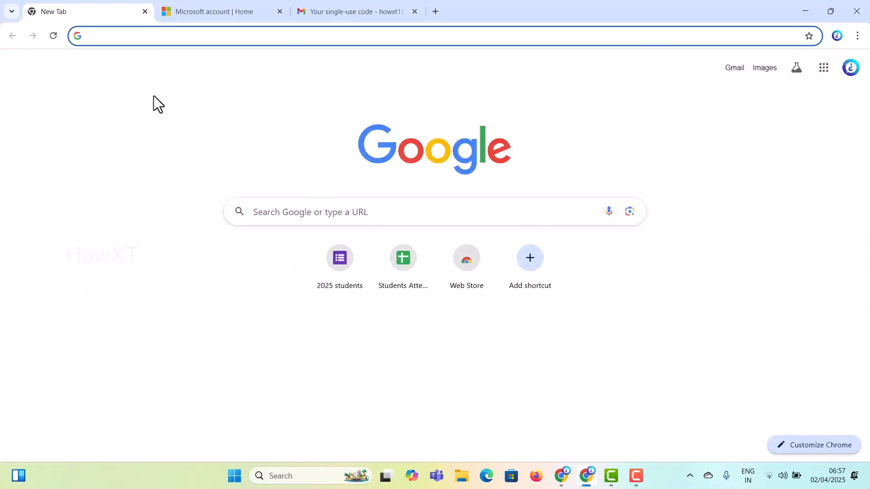
- Search Google for 'microsoft login' and open the Microsoft account sign-in result
text(microsoft)
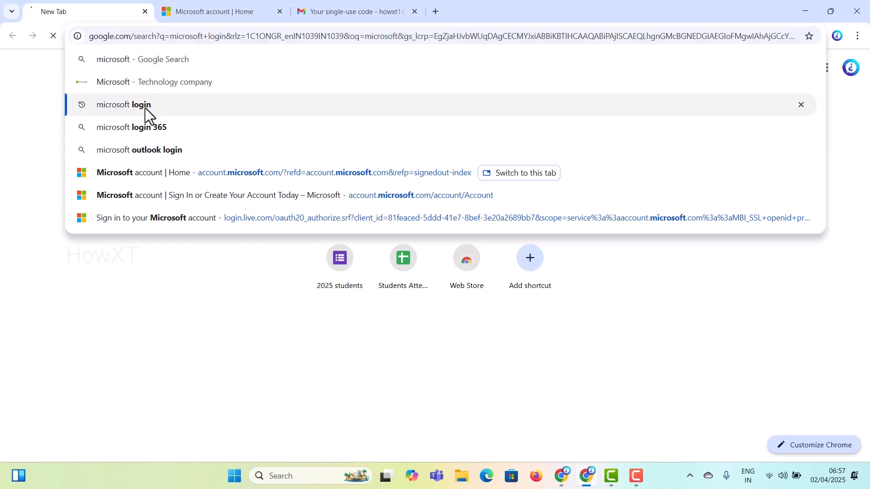
click(124, 104)
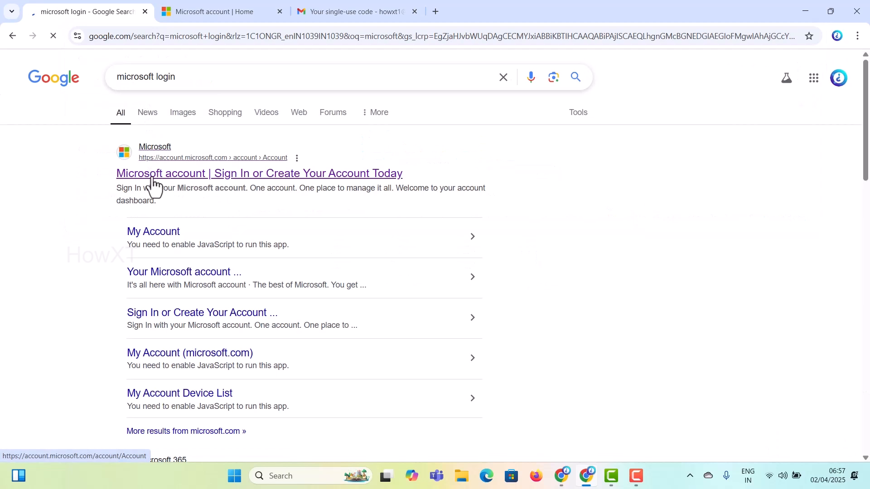
click(258, 173)
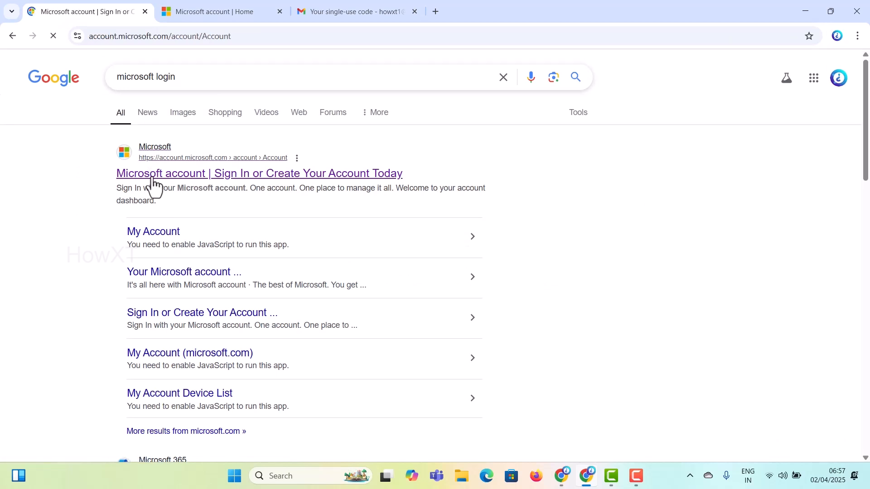
- Load the signed-in Microsoft account home page with its Account overview
click(260, 173)
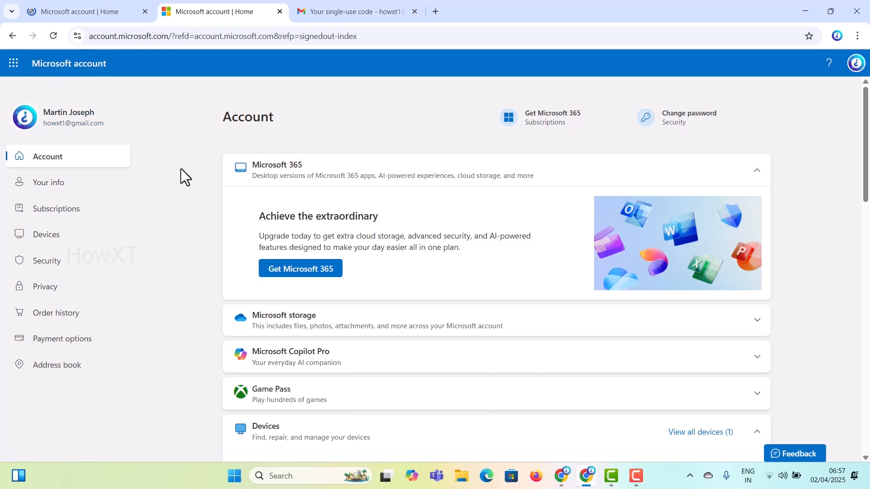
mouse_move(836, 261)
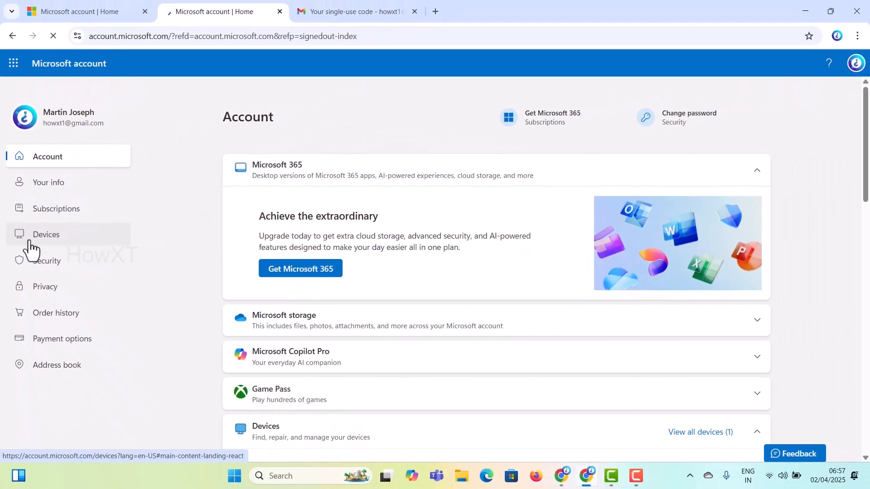
- Open the Devices page from the sidebar and review the Howxt laptop's details
click(46, 234)
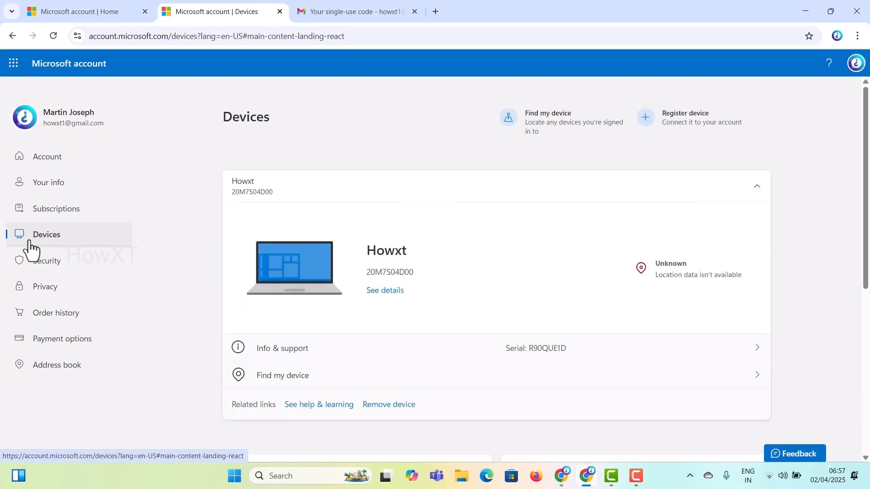
mouse_move(384, 269)
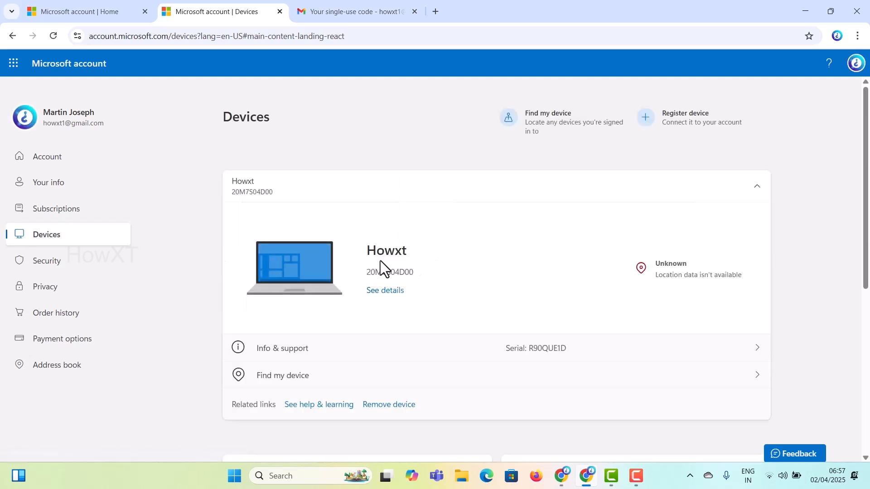
mouse_move(389, 242)
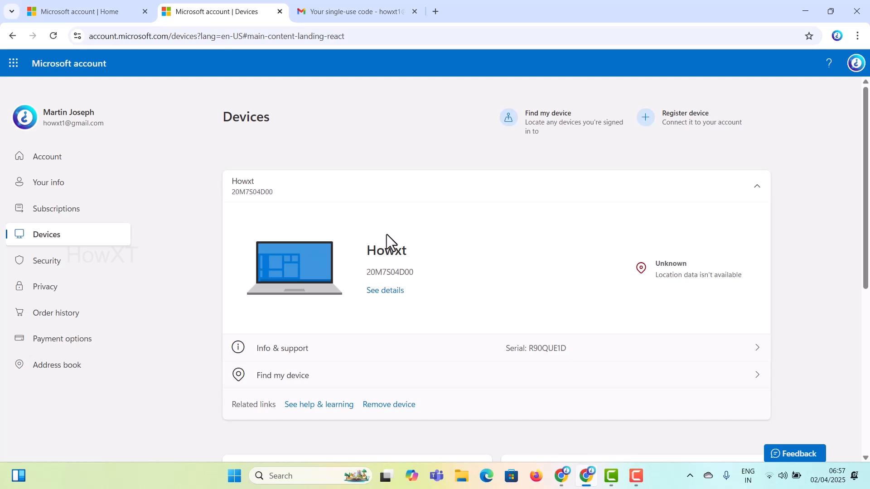
scroll(down, 3)
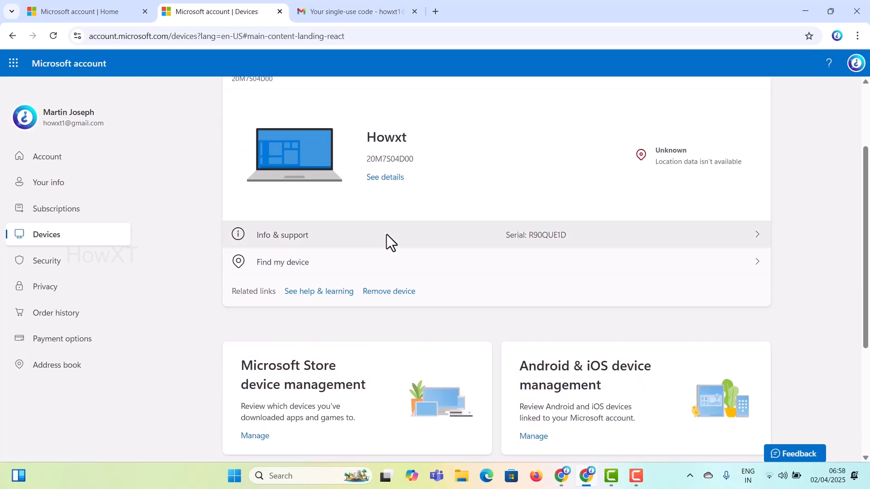
scroll(down, 3)
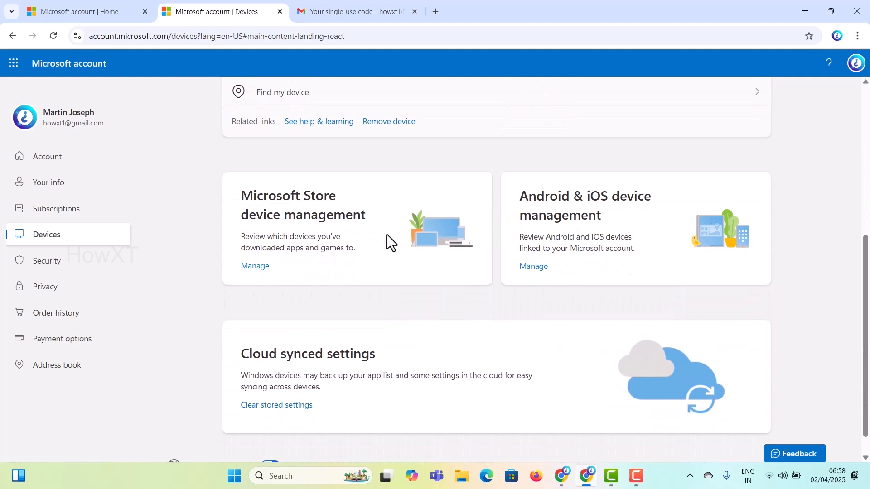
scroll(down, 3)
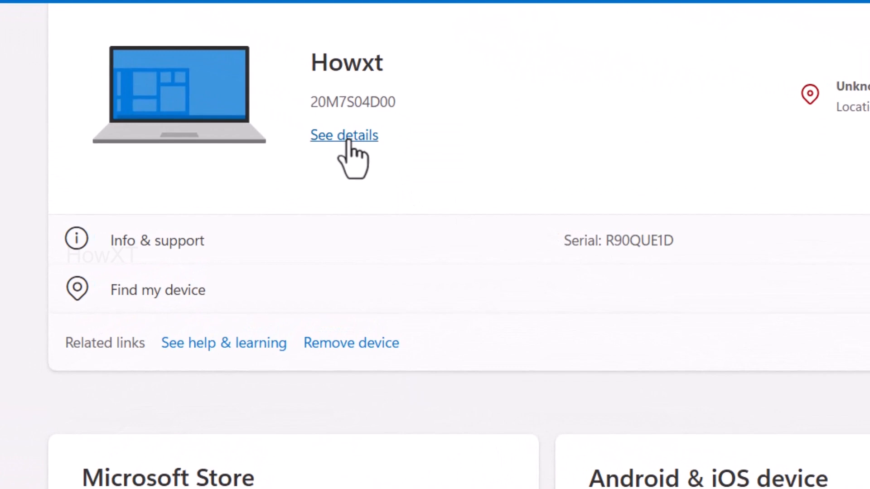
- View the Howxt laptop's full details and its BitLocker data protection card
click(343, 135)
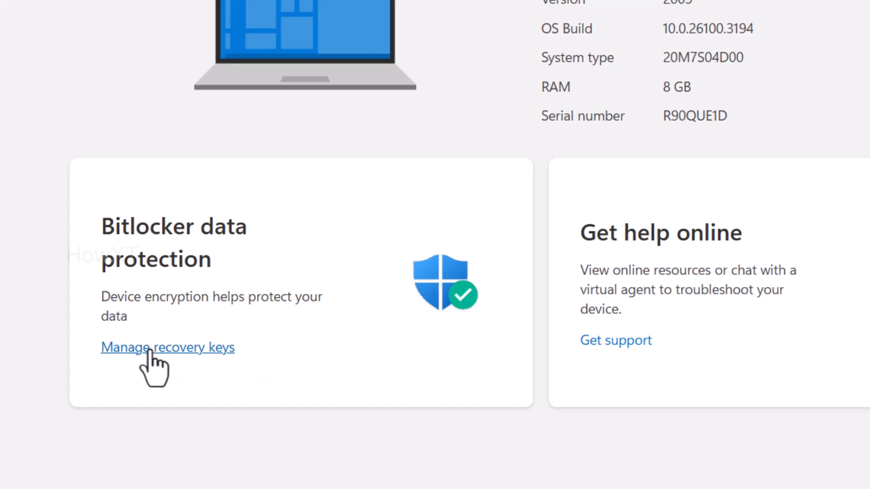
click(166, 347)
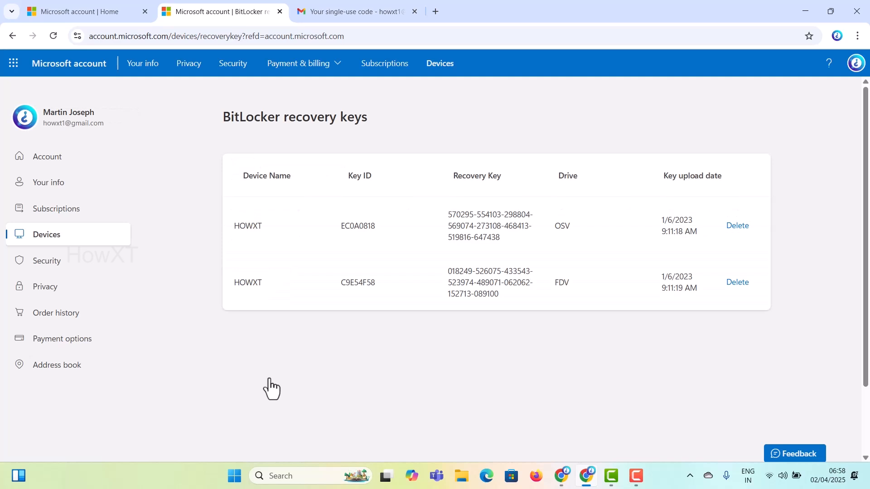
mouse_move(229, 244)
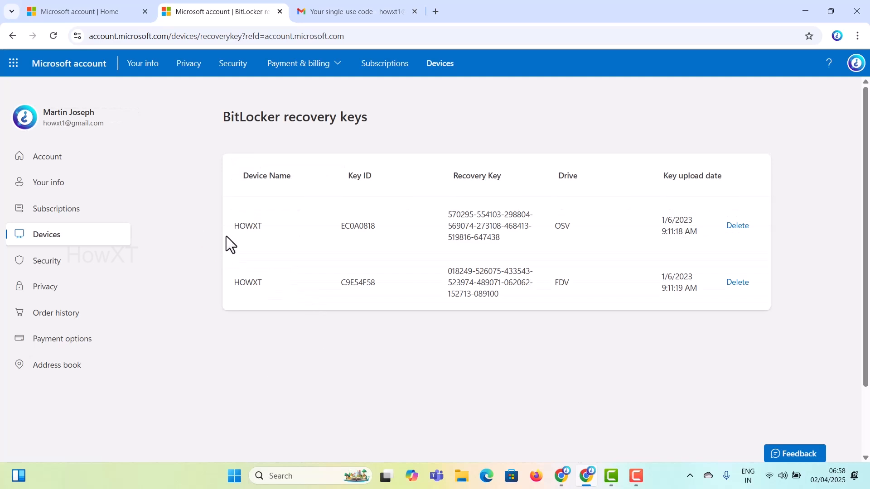
mouse_move(447, 219)
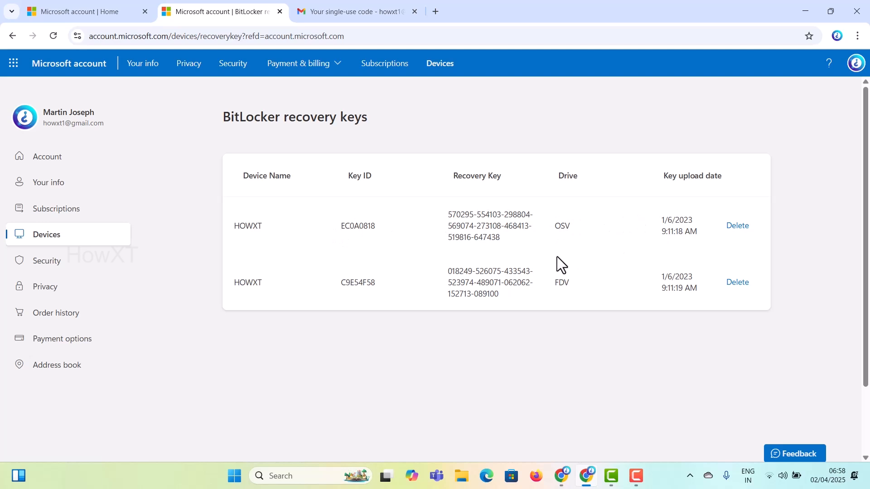
mouse_move(372, 257)
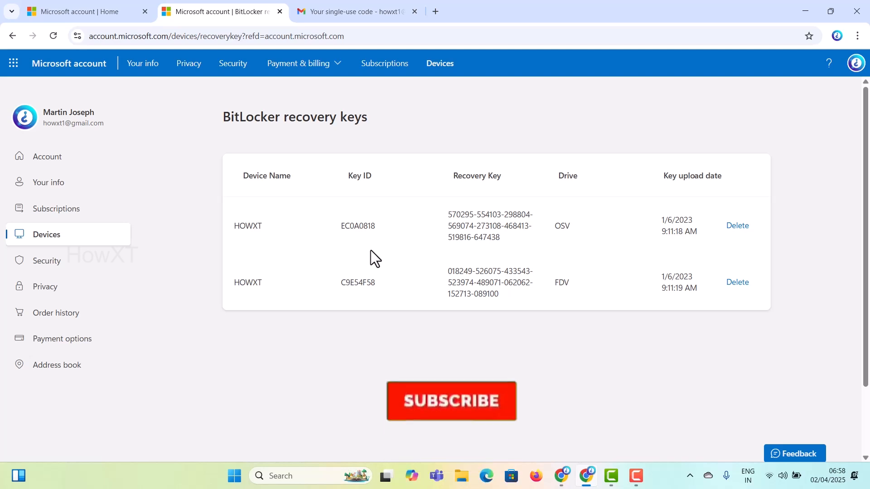
- Manage recovery keys to list both BitLocker keys for Howxt's OS and data drives
click(450, 400)
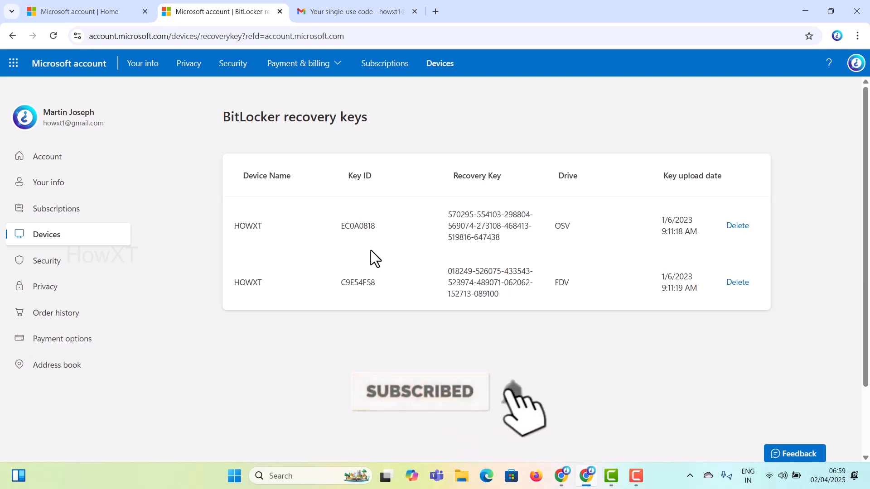